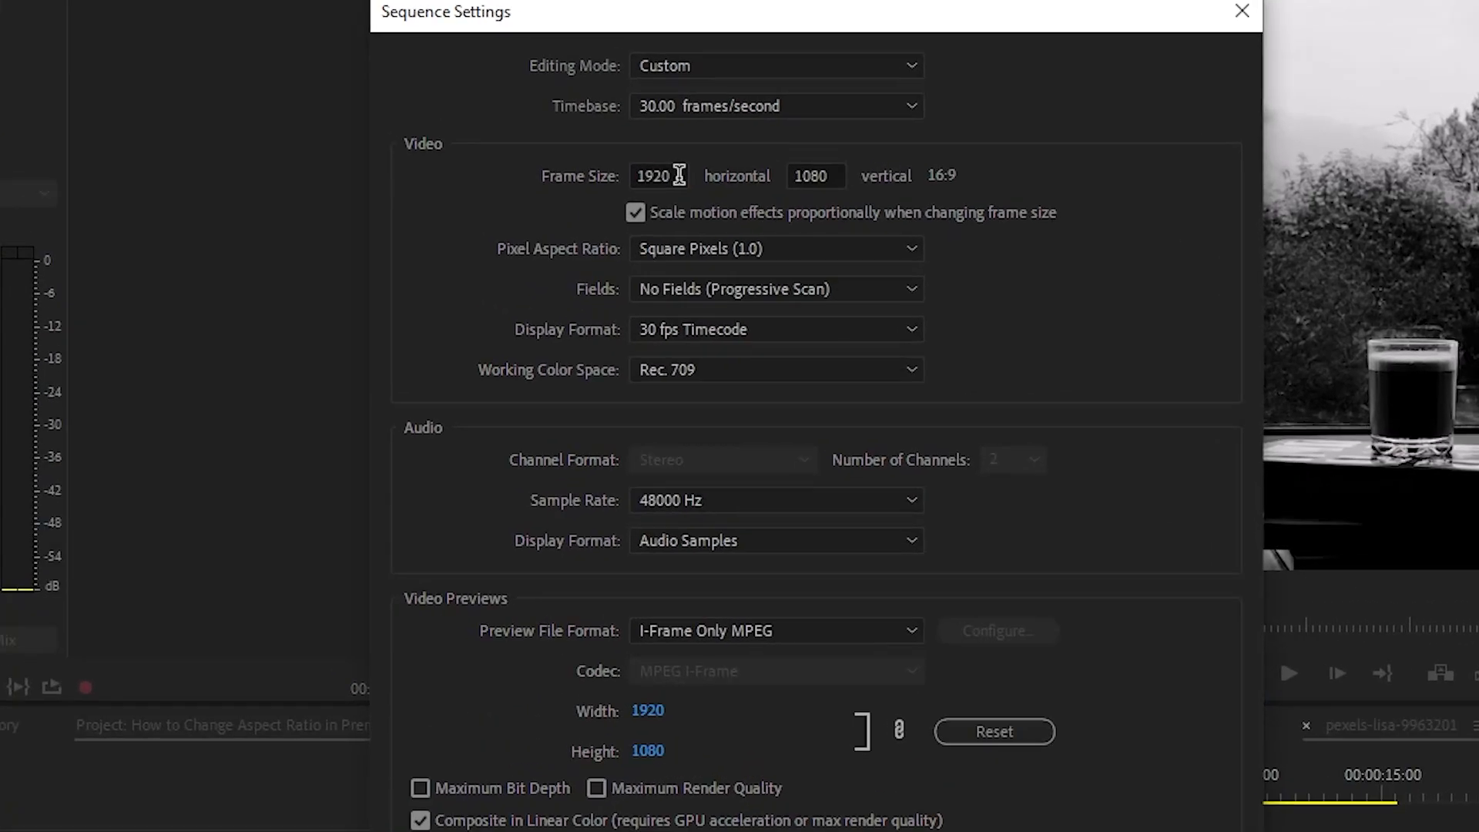
Step: Set the sequence frame size to 1080 wide by 1920 tall and confirm
{"action": "type", "text": "1080"}
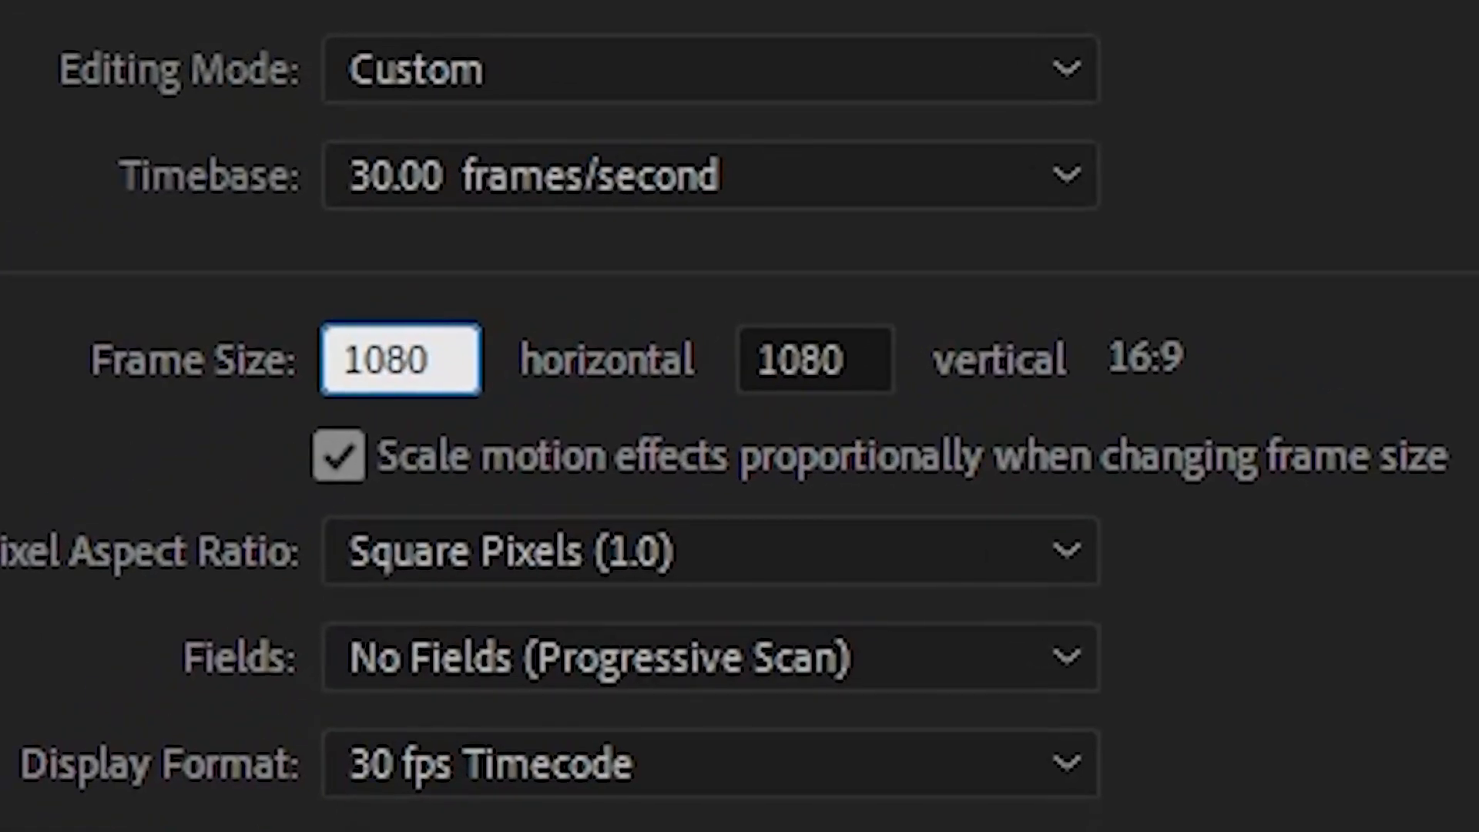
{"action": "type", "text": "1920"}
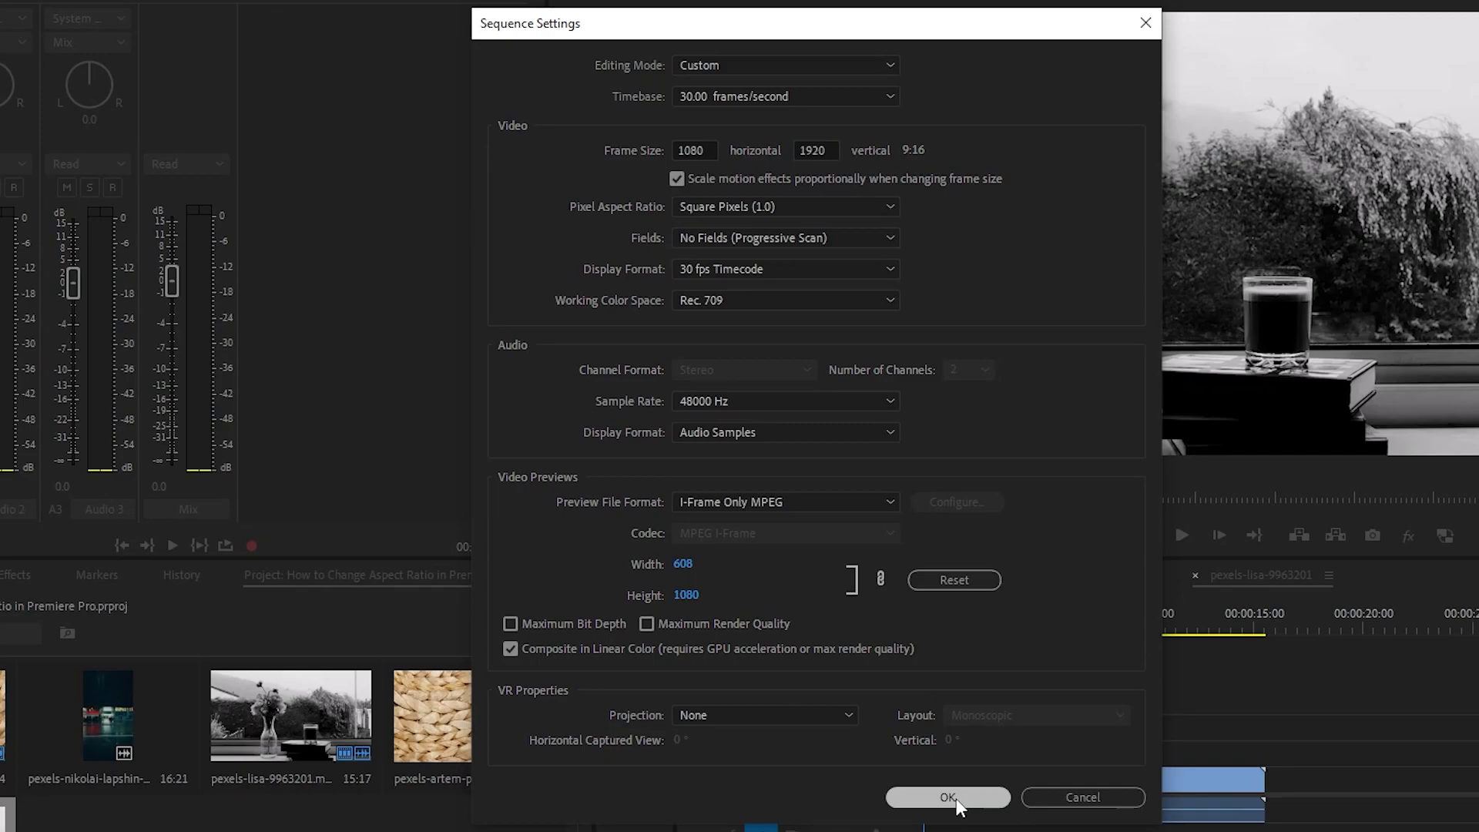
{"action": "left_click", "coordinate": [947, 798]}
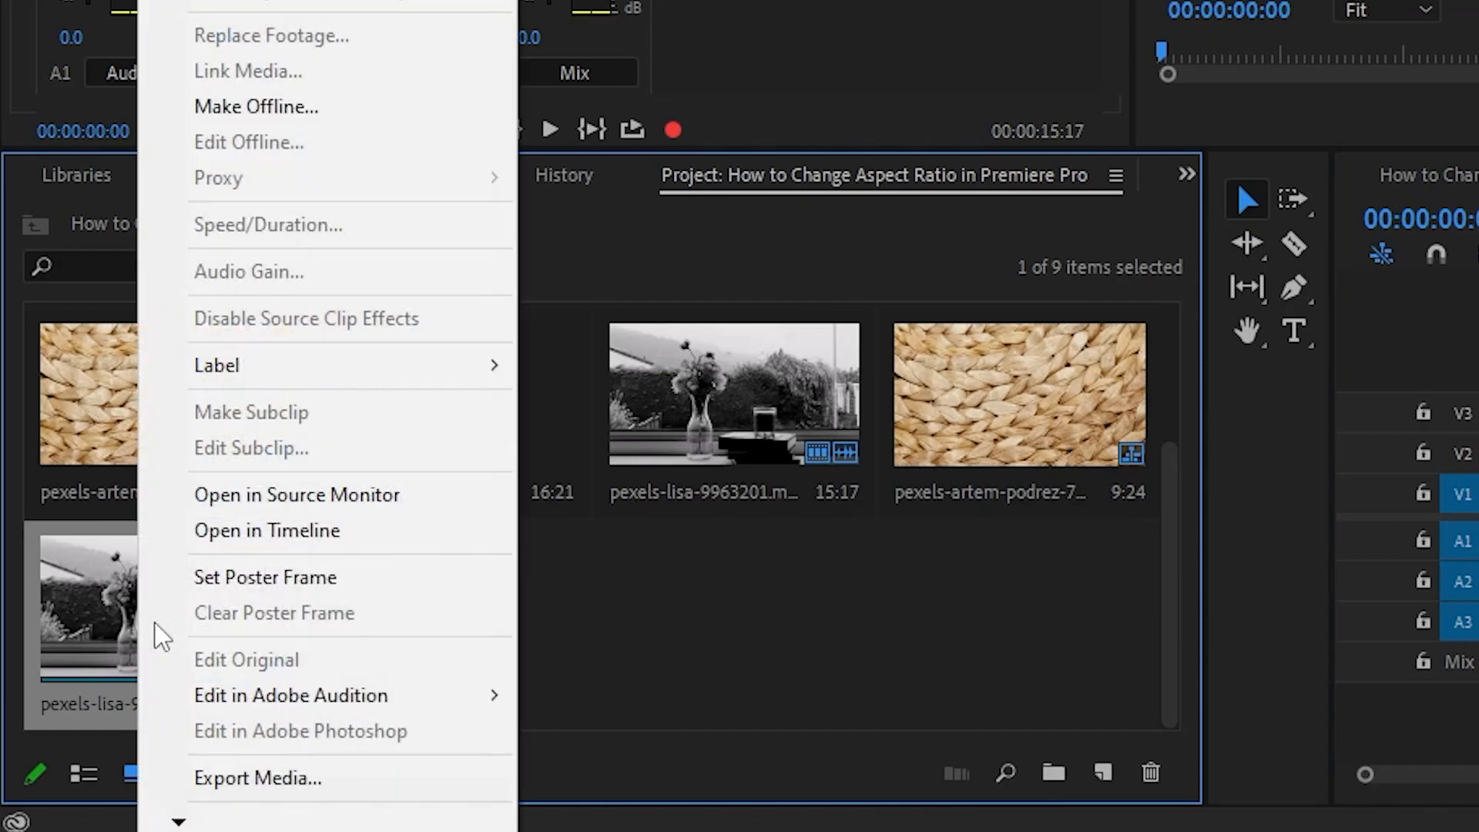
Step: Auto Reframe the vase sequence with a Vertical 9:16 target aspect ratio
{"action": "left_click", "coordinate": [302, 186]}
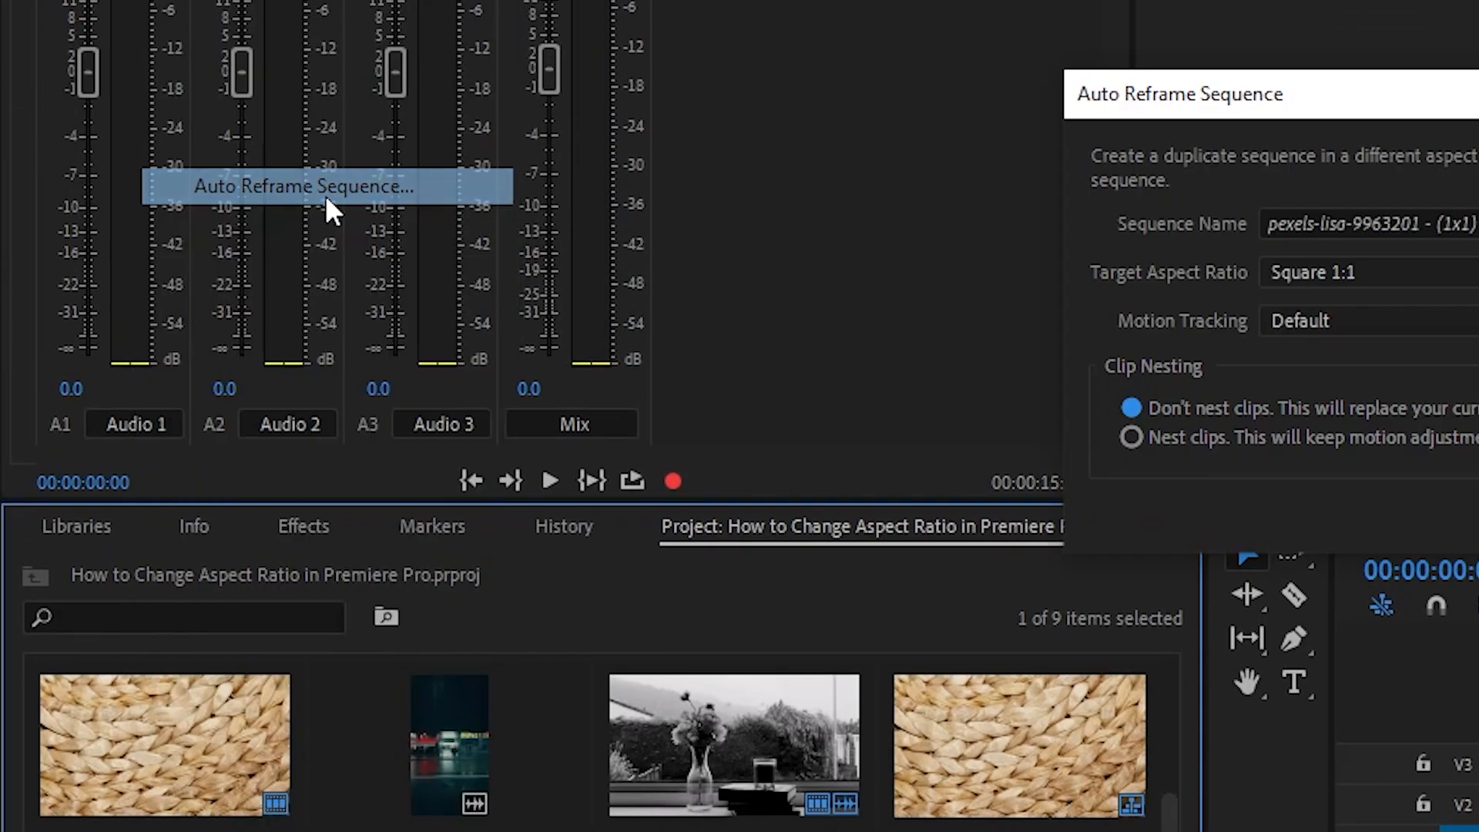
{"action": "left_click", "coordinate": [577, 351]}
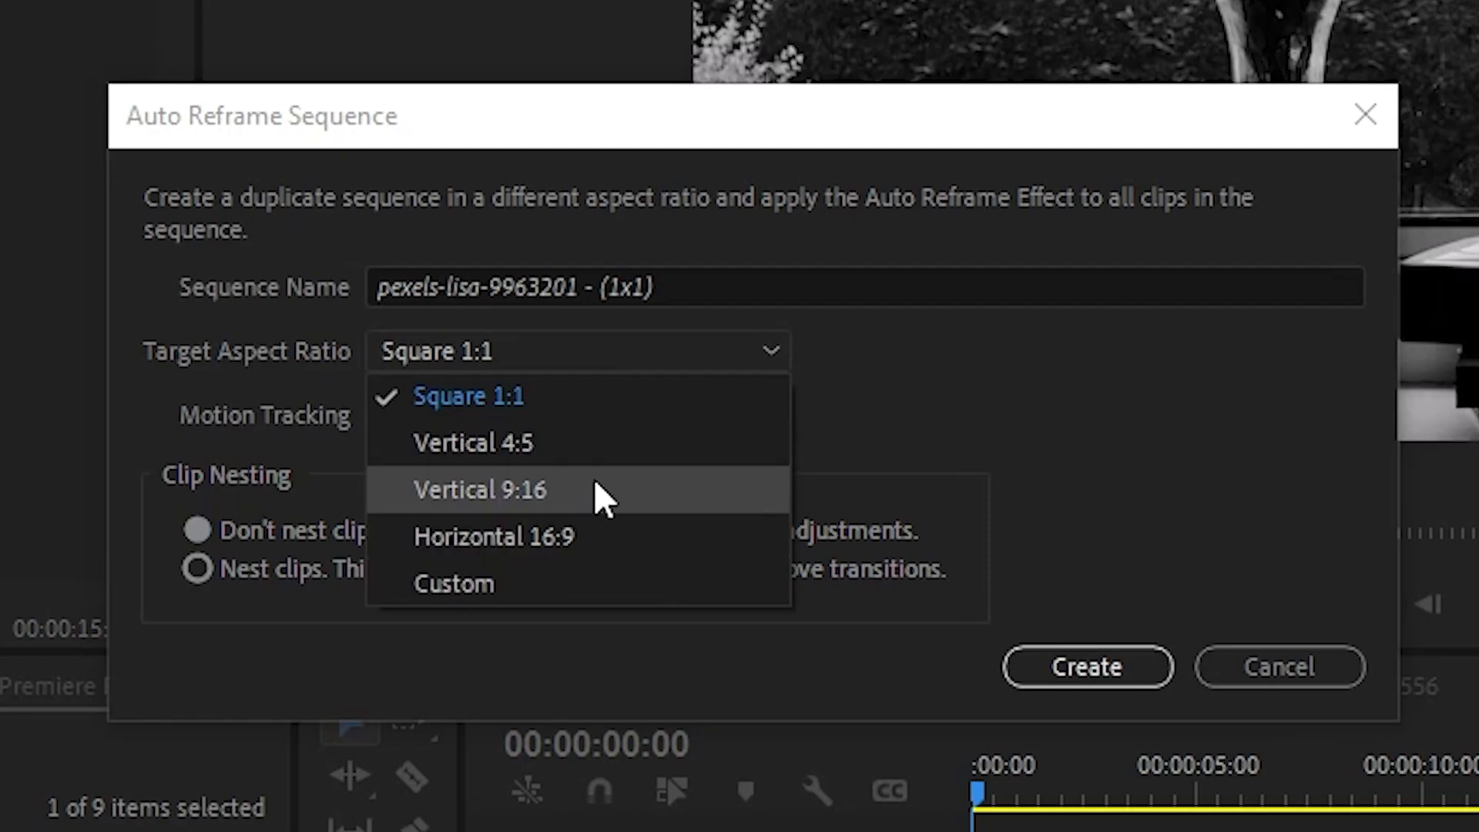
{"action": "left_click", "coordinate": [479, 489]}
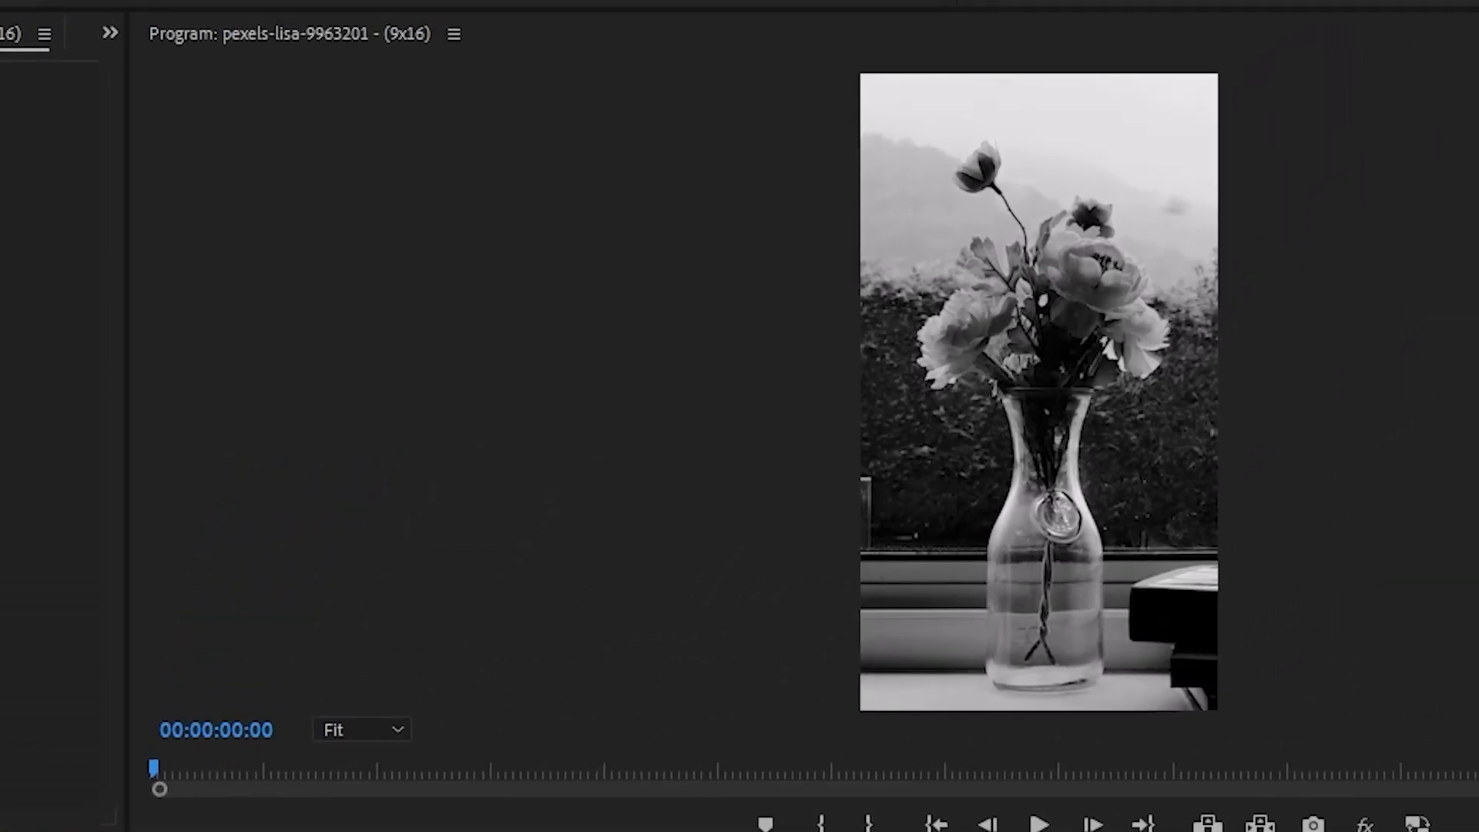
{"action": "left_click", "coordinate": [1043, 823]}
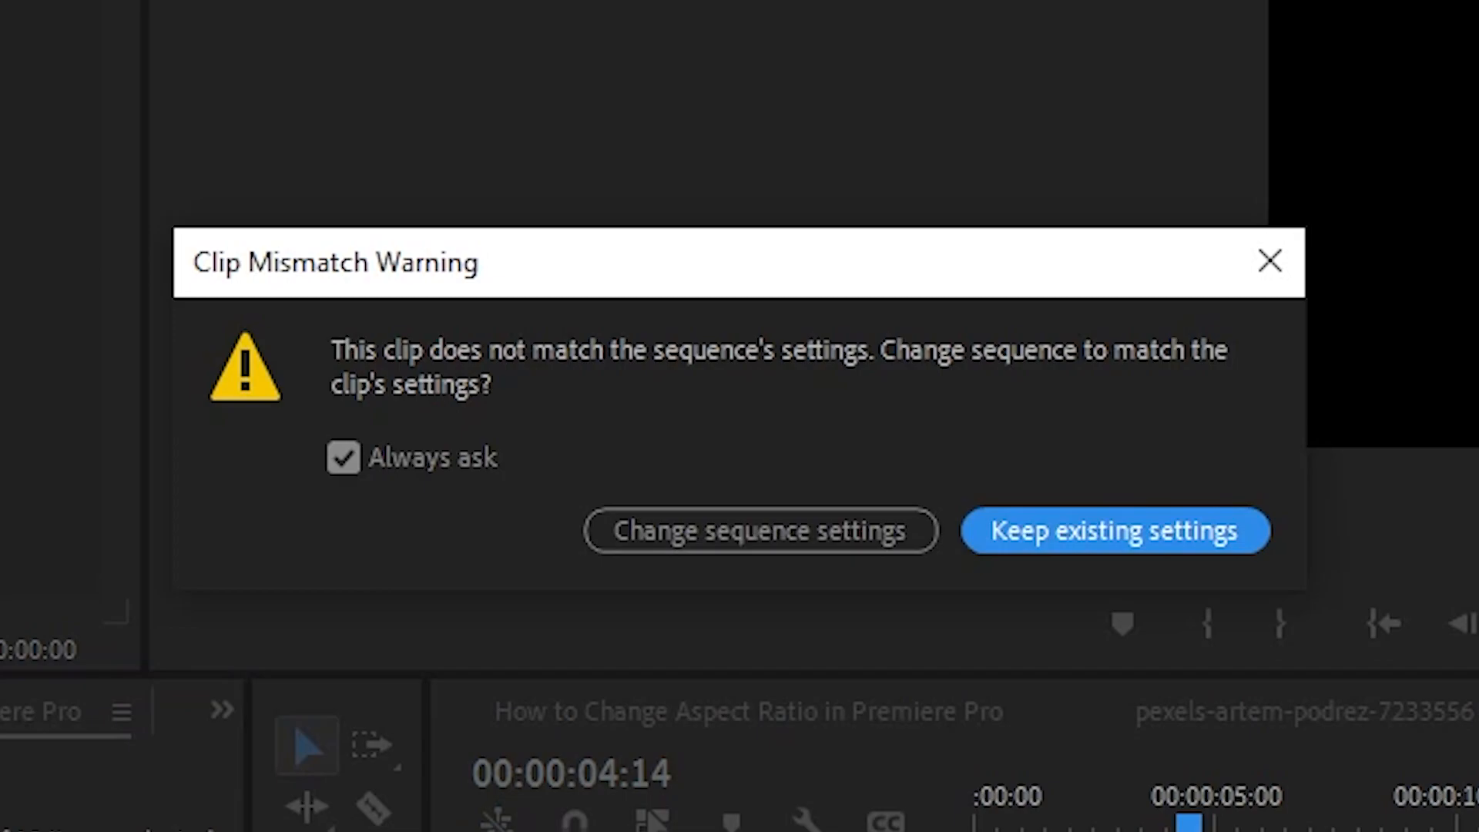
Step: Choose Keep existing settings in the Clip Mismatch Warning
{"action": "left_click", "coordinate": [1115, 530]}
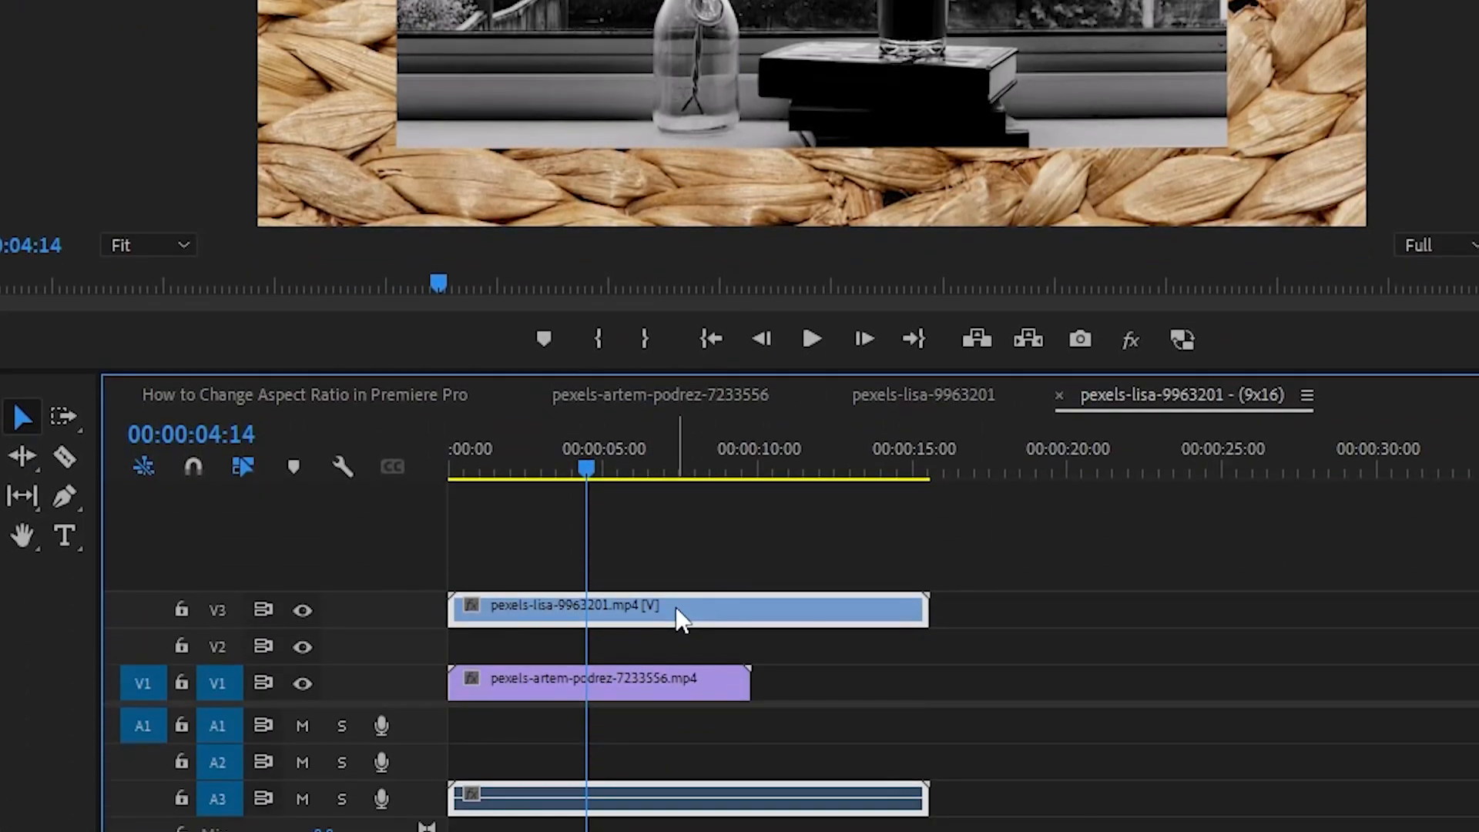
Step: Apply Scale to Frame Size to the vase clip on V3
{"action": "right_click", "coordinate": [680, 613]}
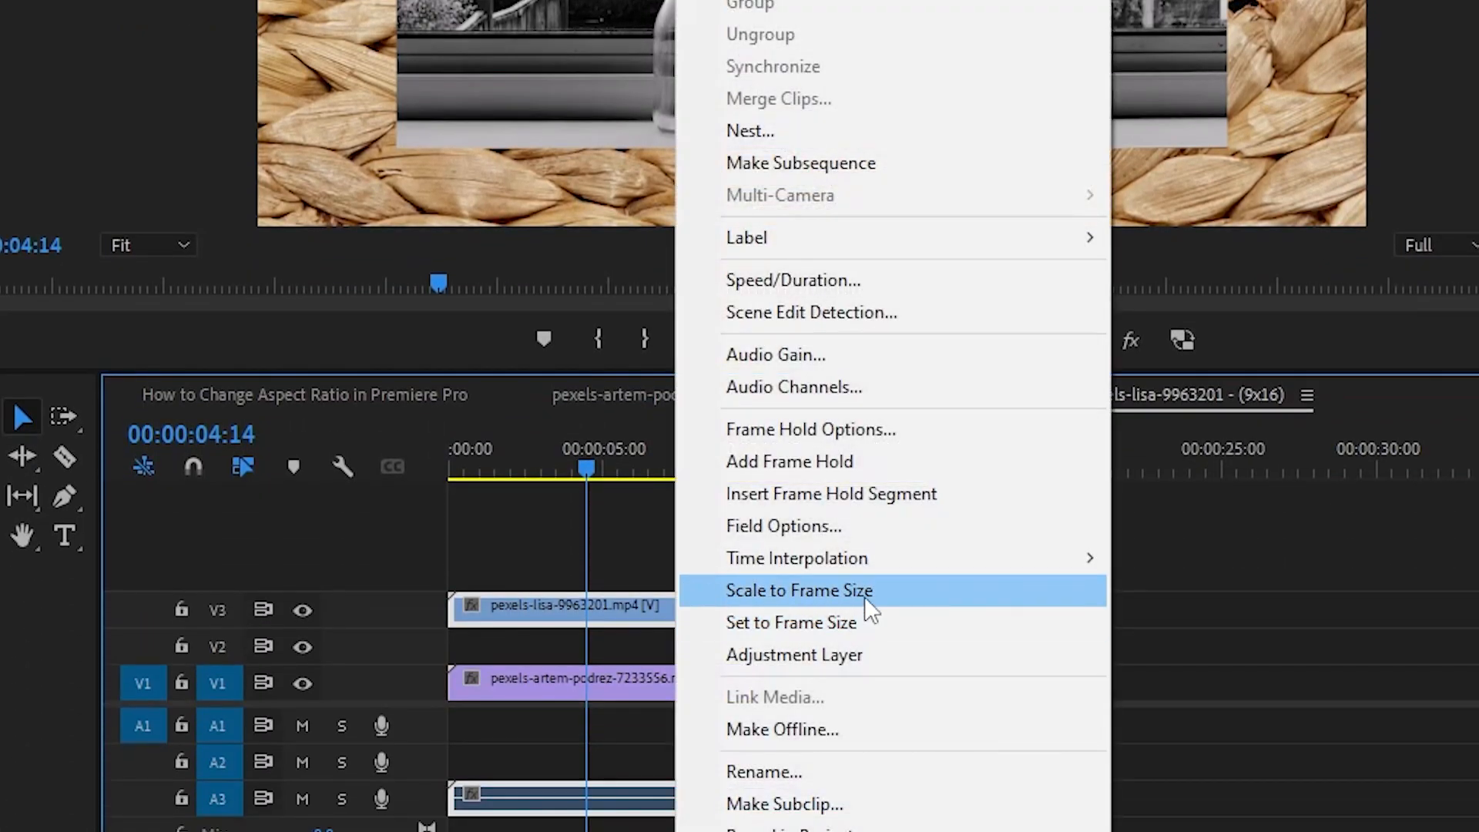
{"action": "left_click", "coordinate": [799, 590]}
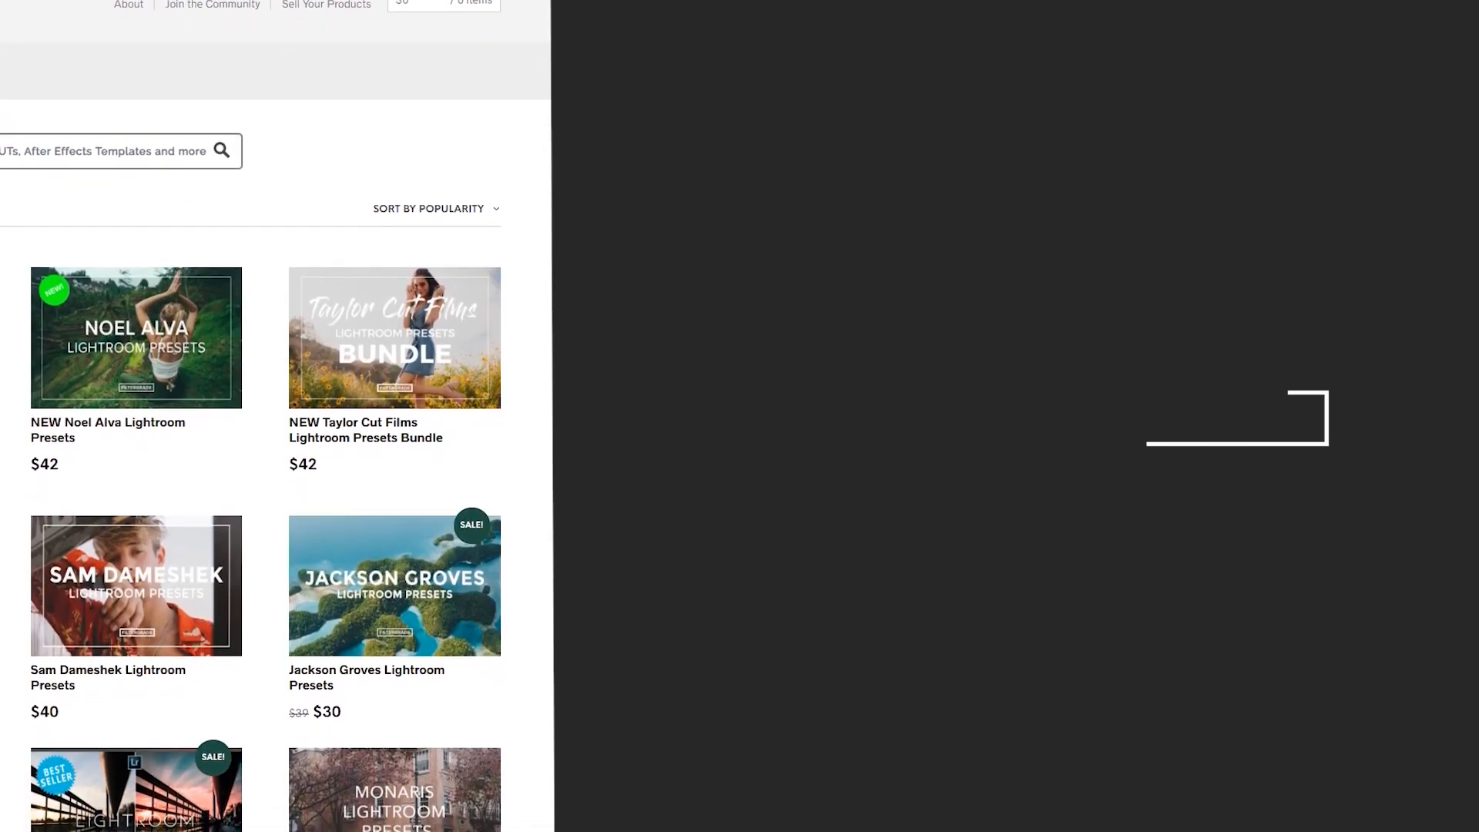
{"action": "scroll", "scroll_direction": "down", "scroll_amount": 3}
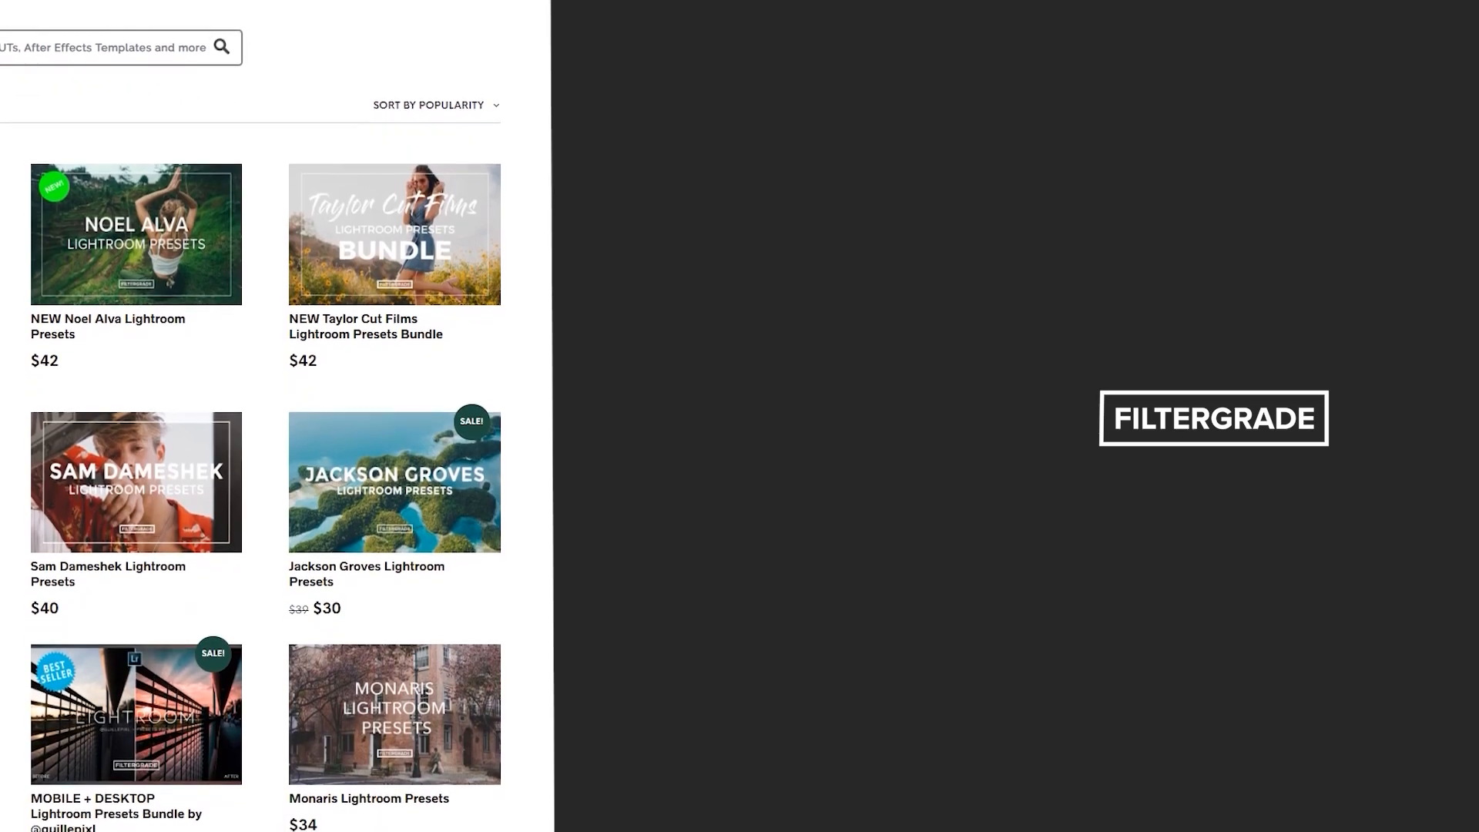
{"action": "scroll", "scroll_direction": "down", "scroll_amount": 3}
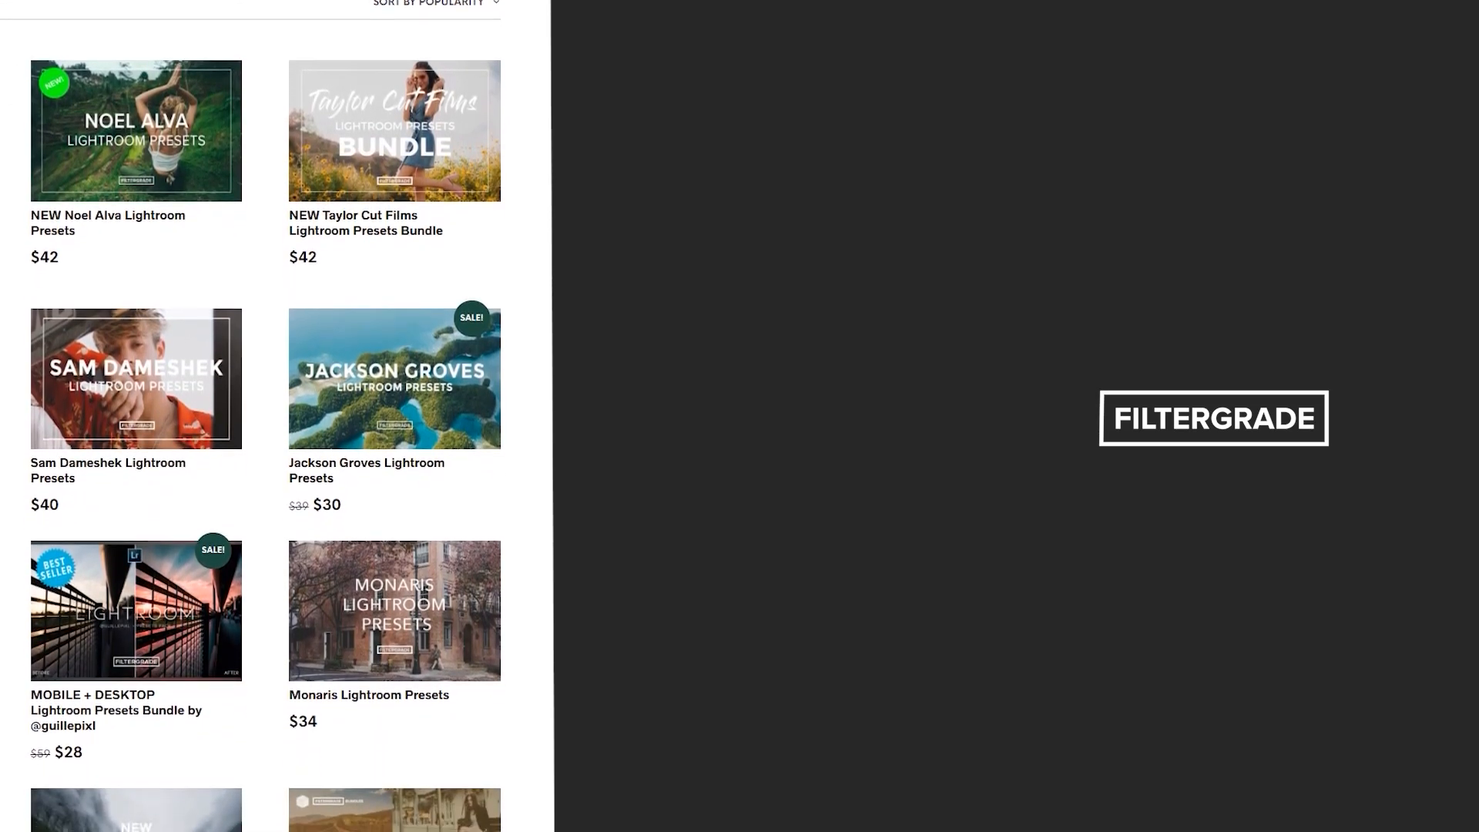
{"action": "scroll", "scroll_direction": "down", "scroll_amount": 3}
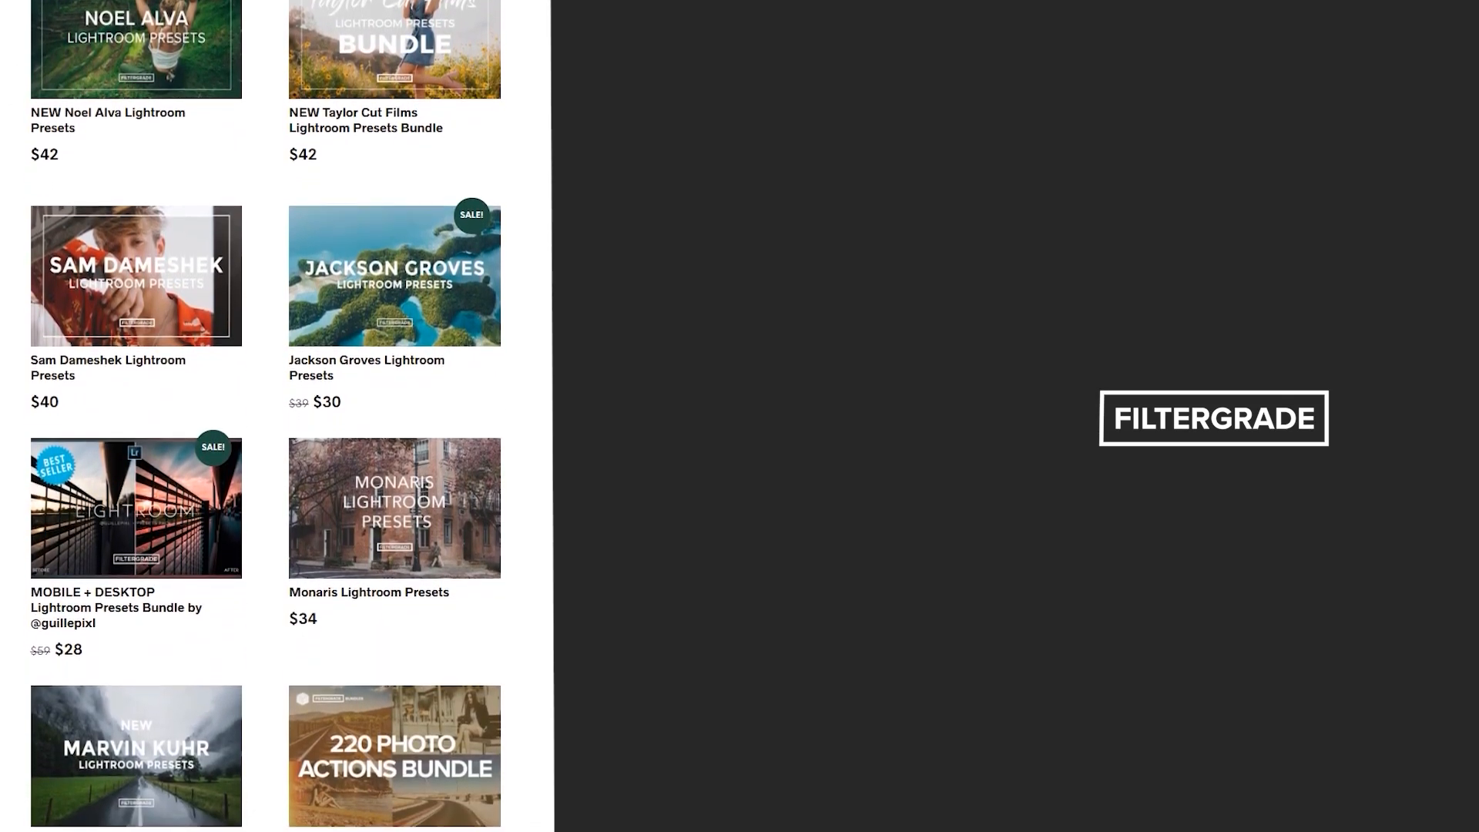
{"action": "scroll", "scroll_direction": "down", "scroll_amount": 3}
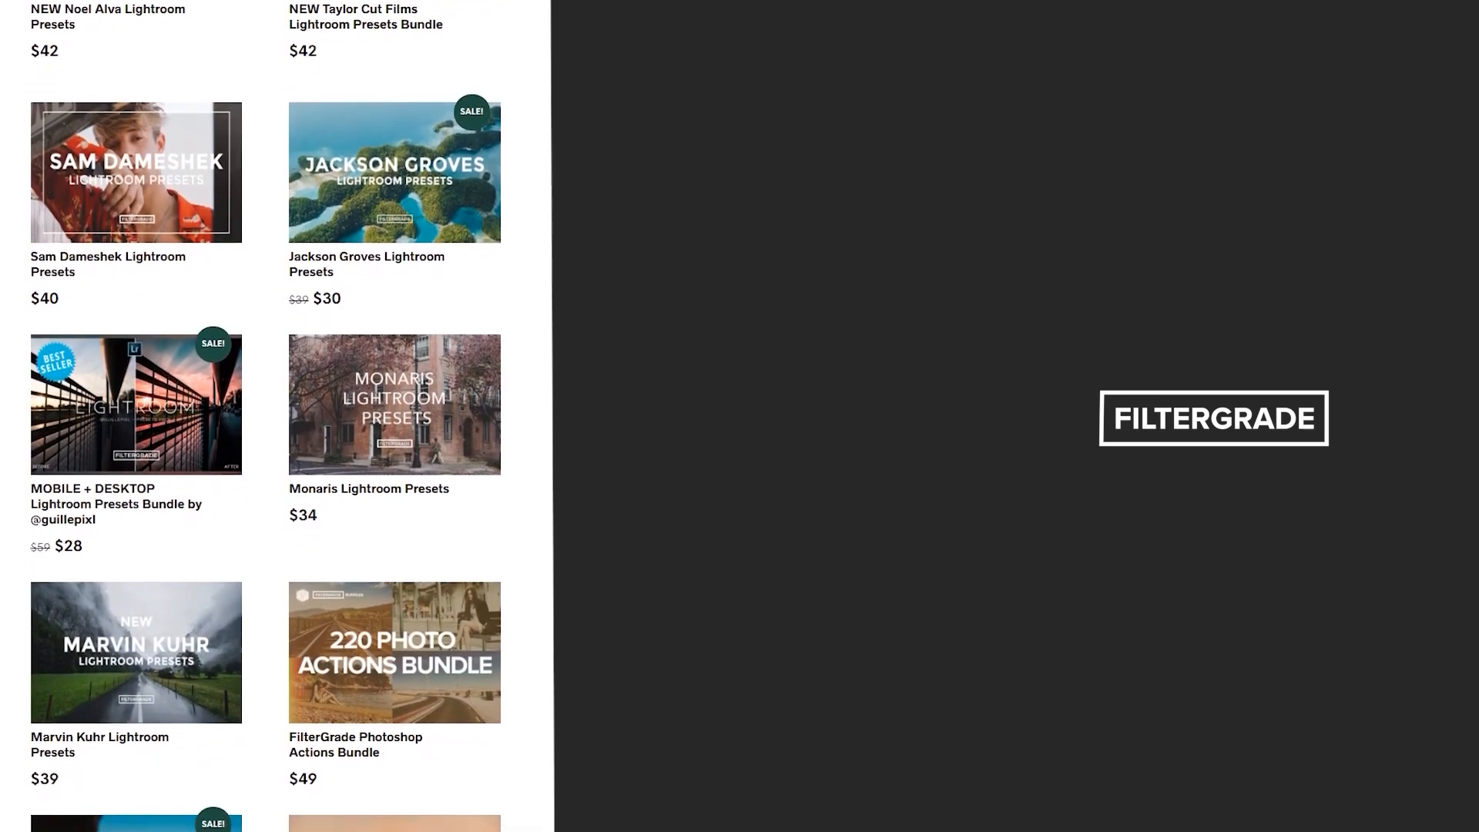
{"action": "scroll", "scroll_direction": "down", "scroll_amount": 3}
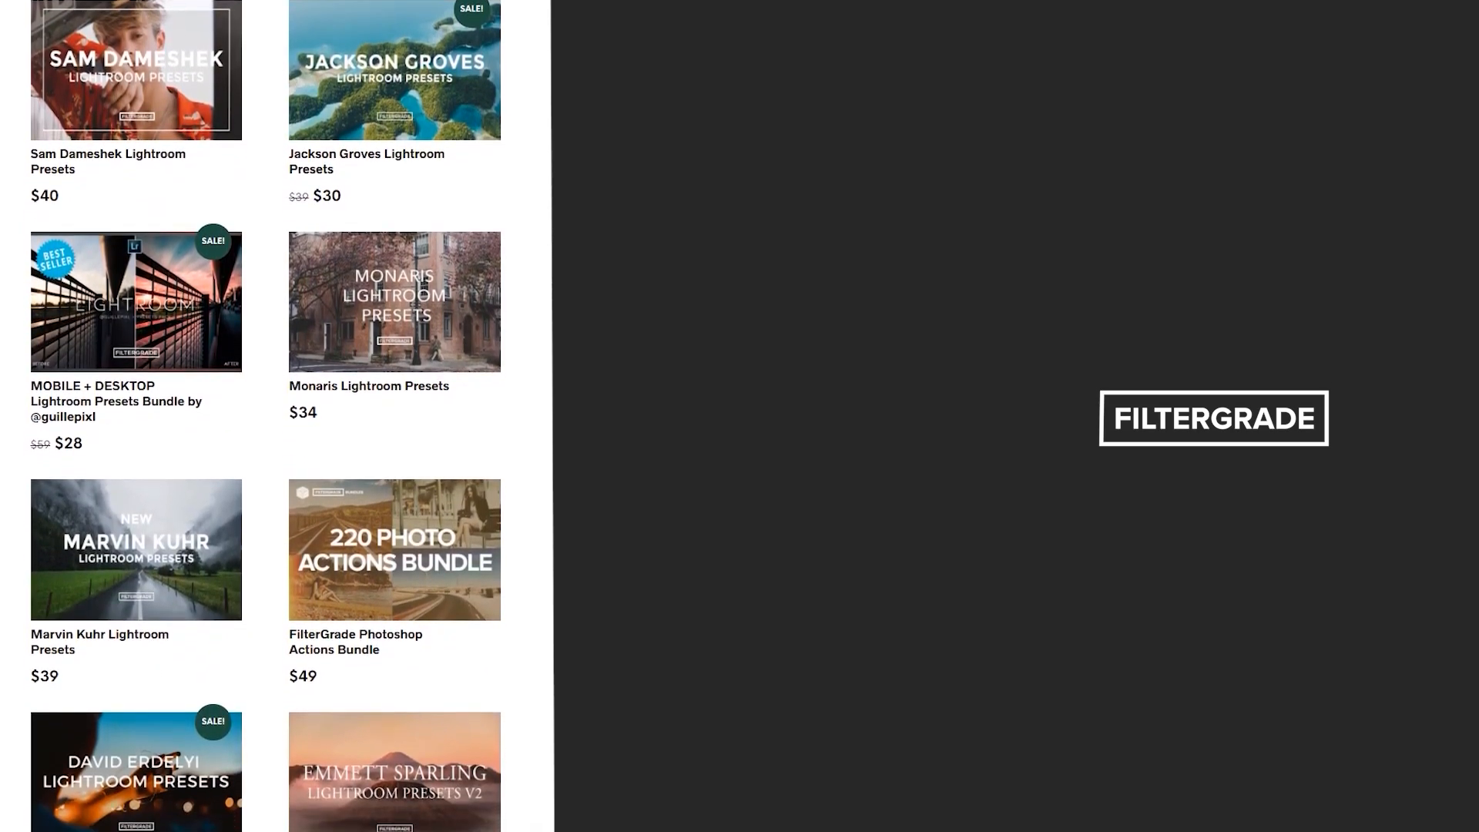
{"action": "scroll", "scroll_direction": "down", "scroll_amount": 3}
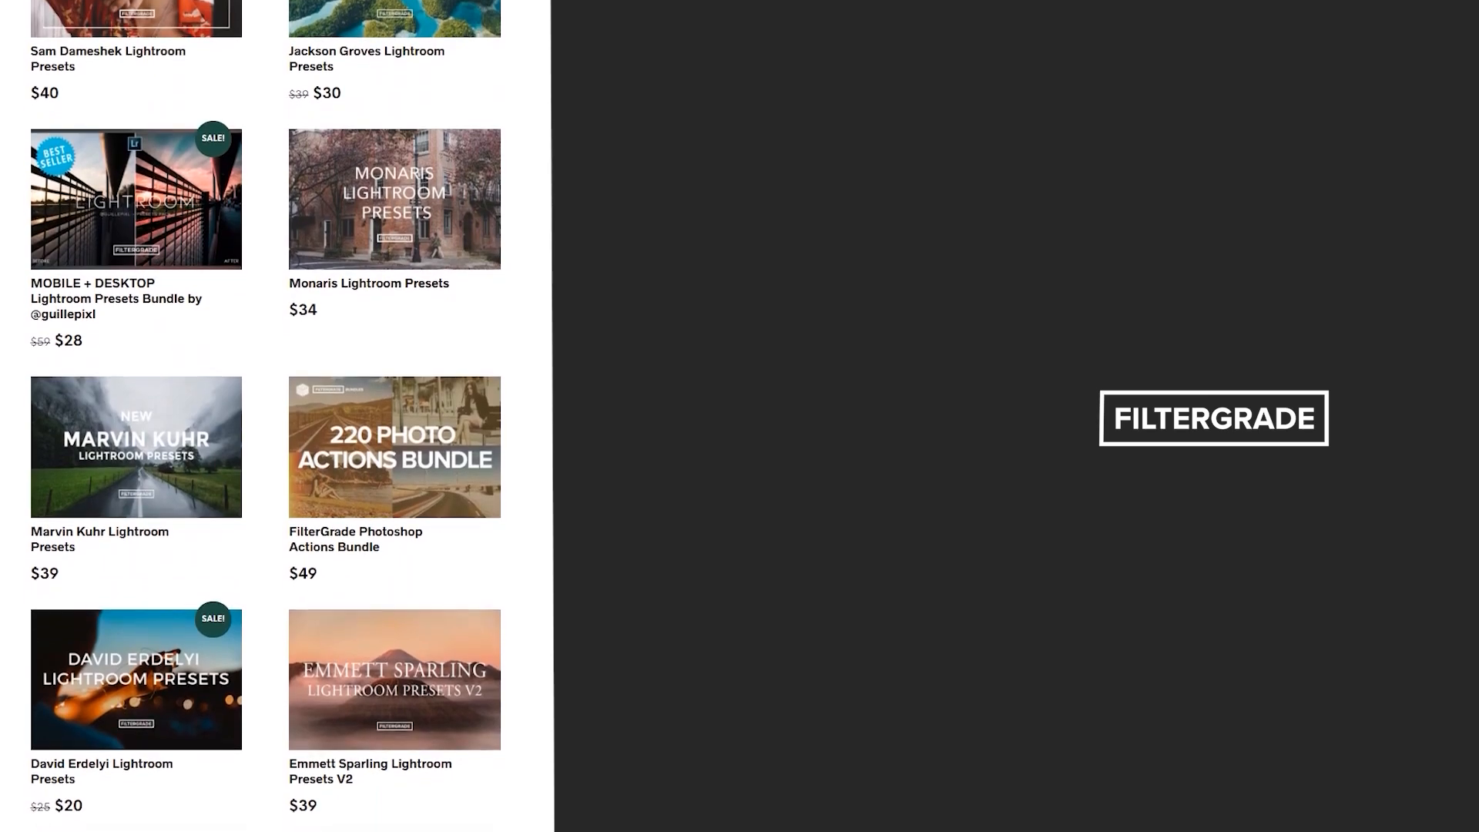